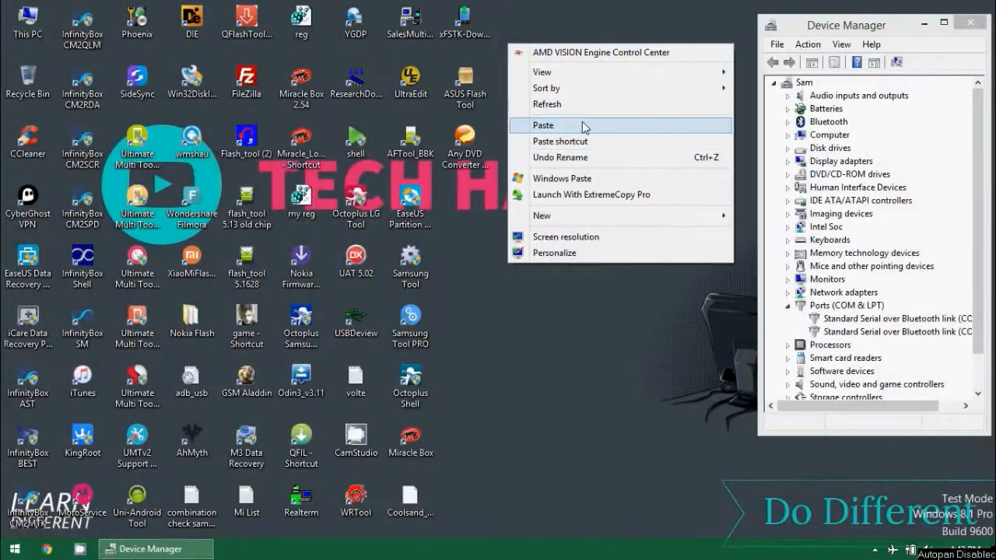
- Rename the twrp-3.1.0-b2 image in Downloads to 'boot' and copy it
click(599, 191)
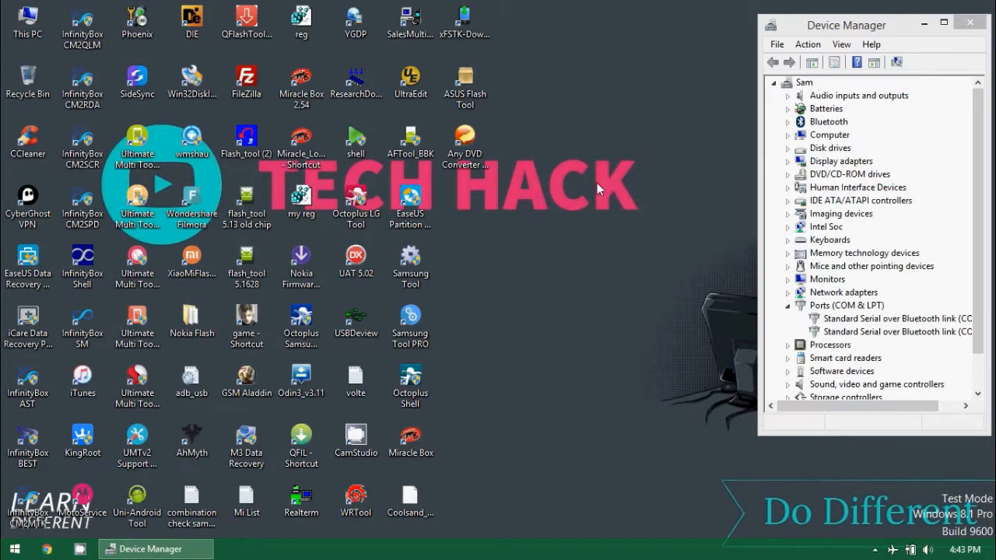
mouse_move(683, 273)
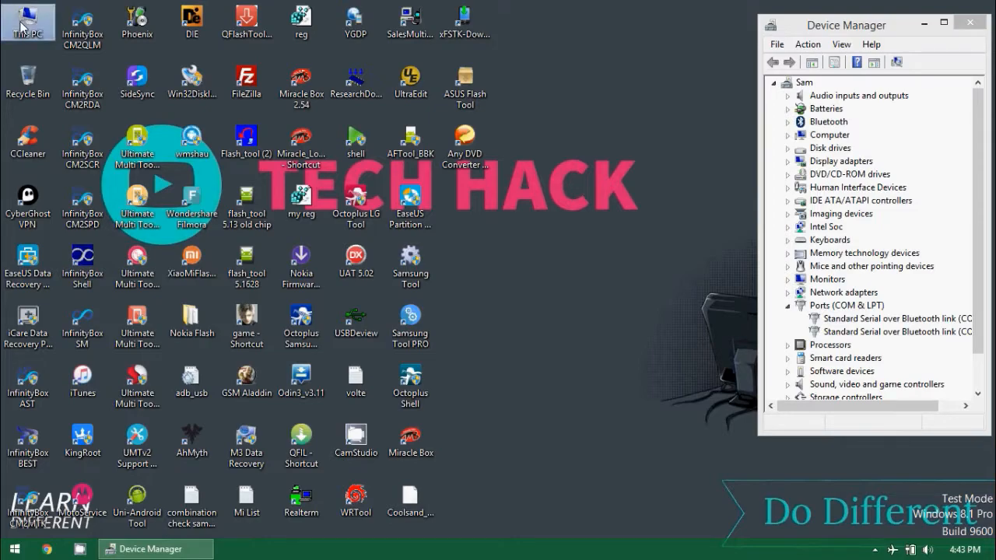
double_click(27, 19)
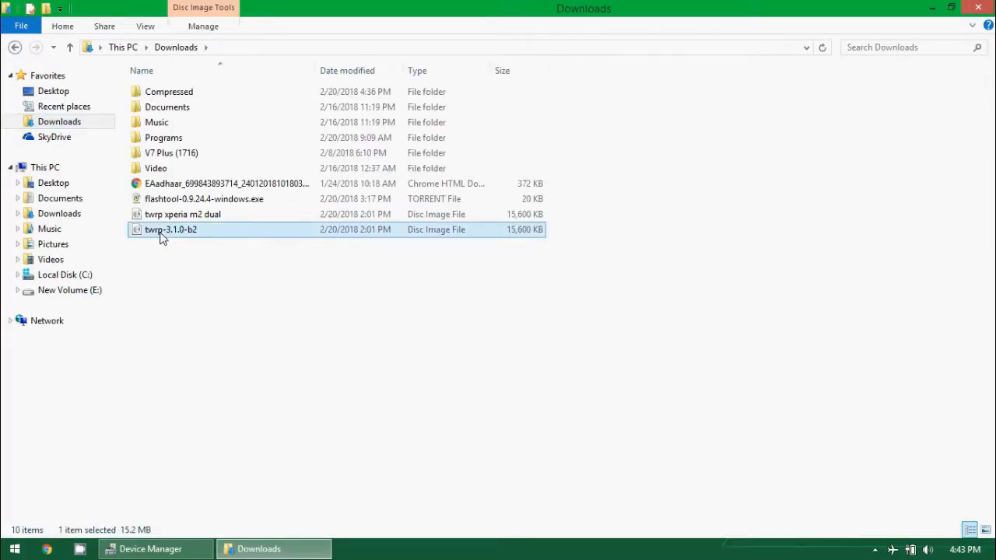
mouse_move(290, 319)
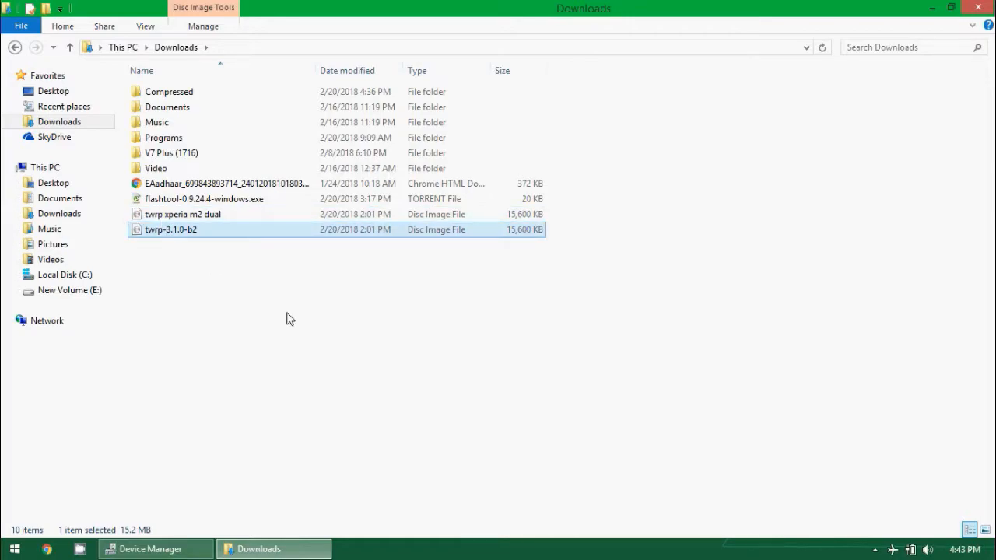
text(boot)
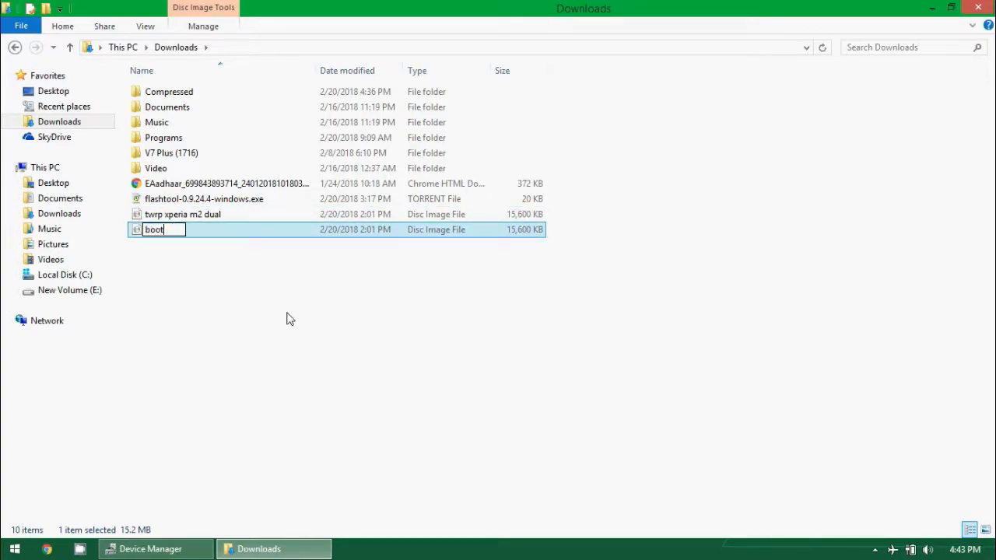
right_click(154, 229)
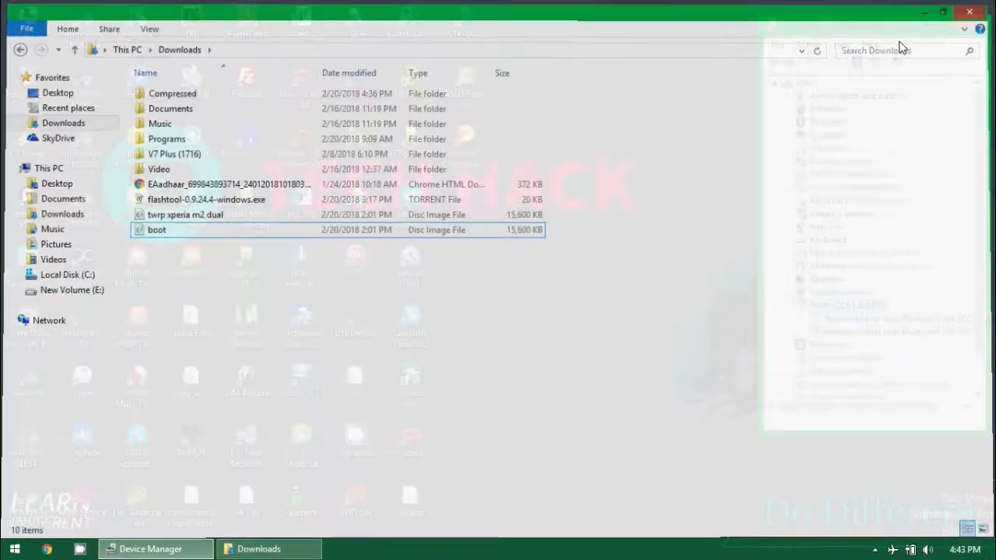
- Paste boot.img into platform-tools, replacing all existing copies, and open a command window there
click(49, 167)
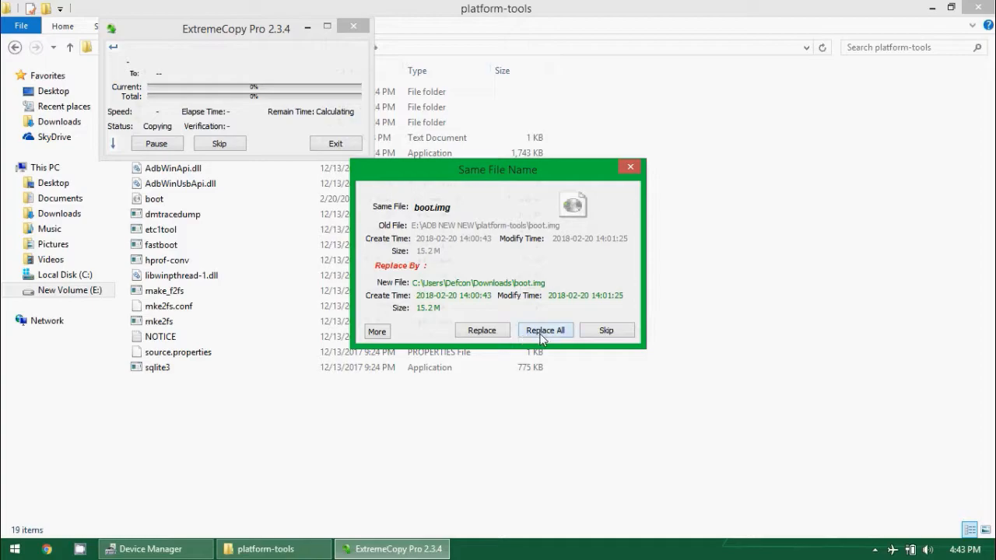
click(546, 330)
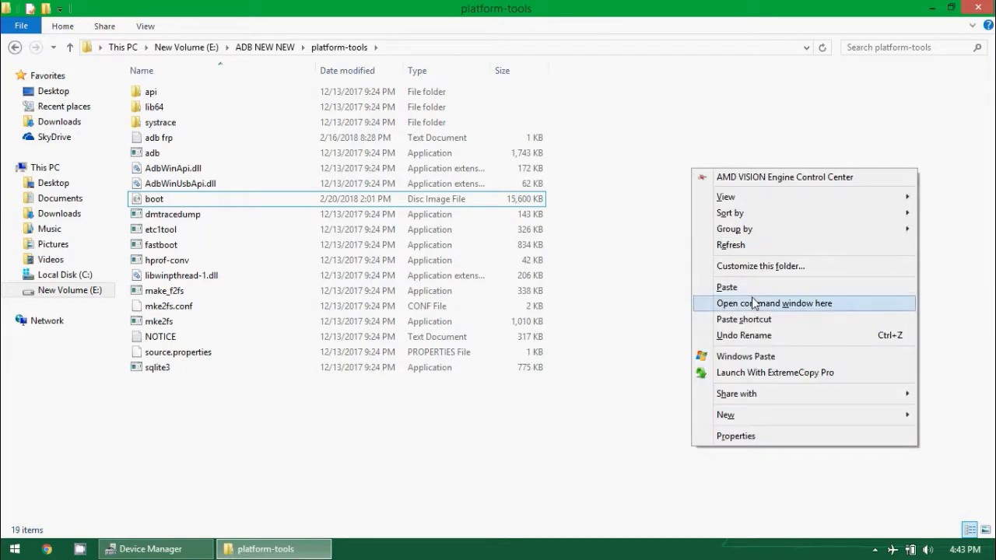
click(773, 303)
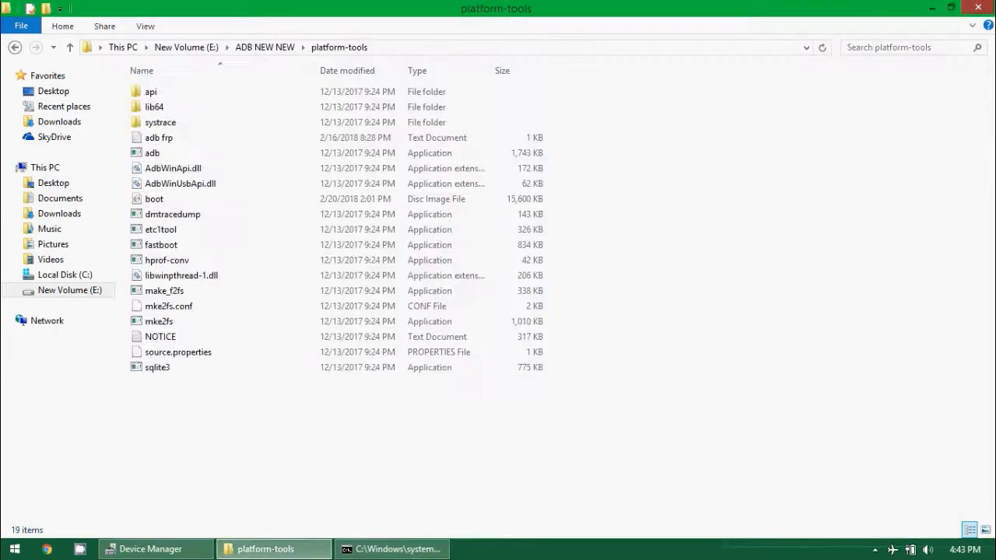
- Enter 'fastboot.exe flash boot boot.img' at the platform-tools command prompt
click(389, 548)
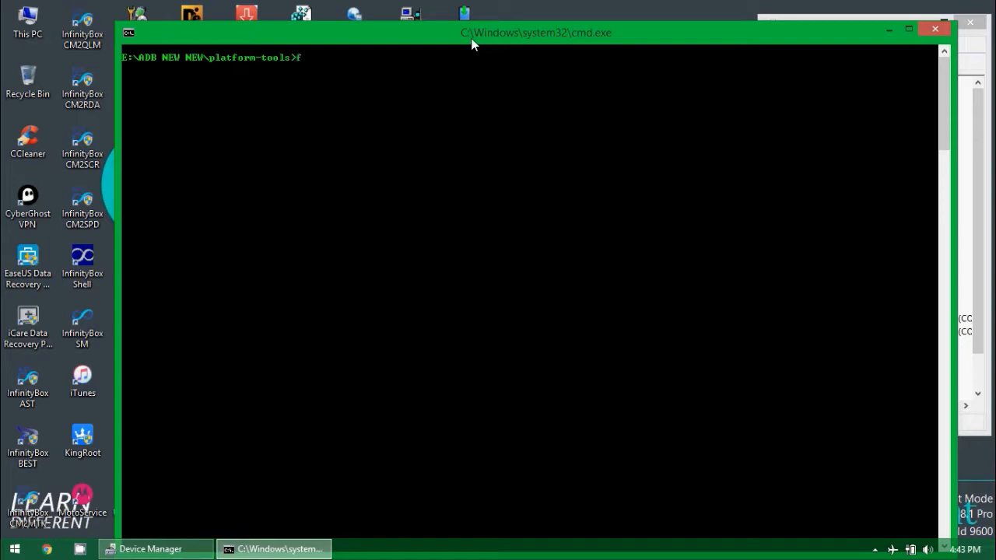
text(astboot.exe flash)
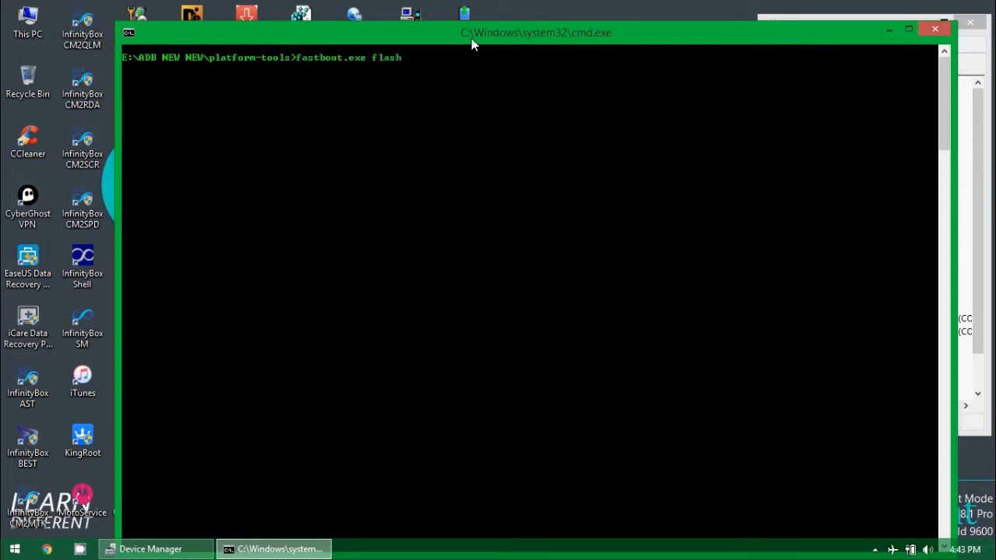
text(boot)
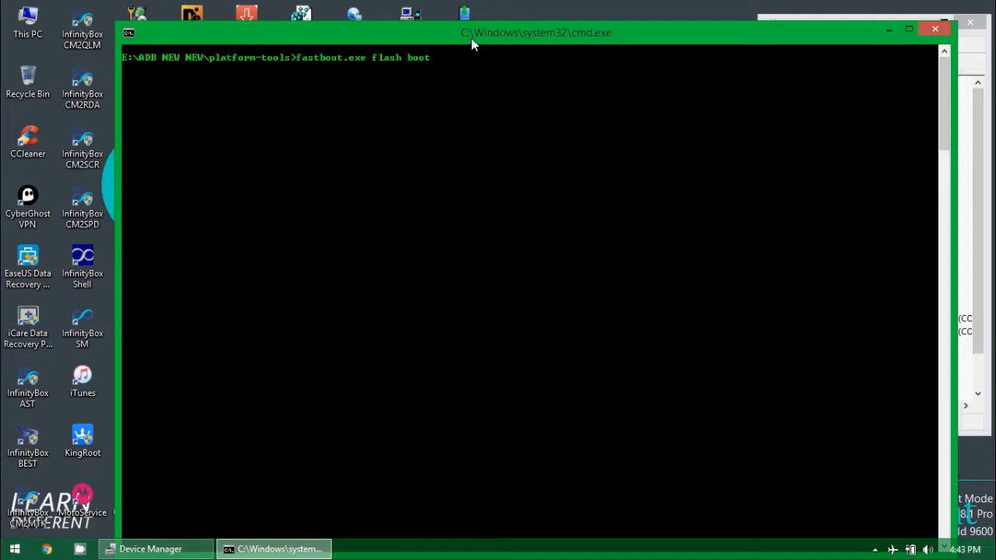
text(boot.img)
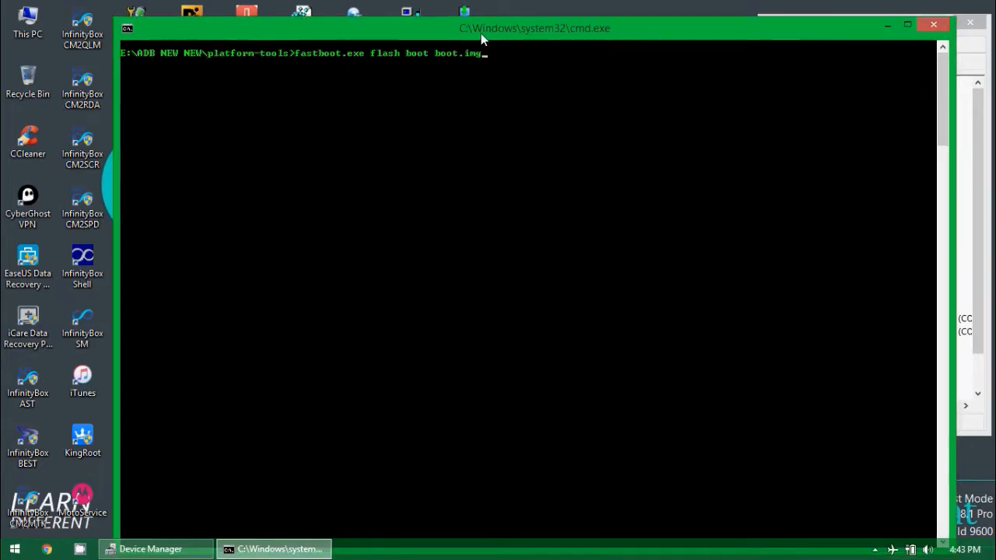